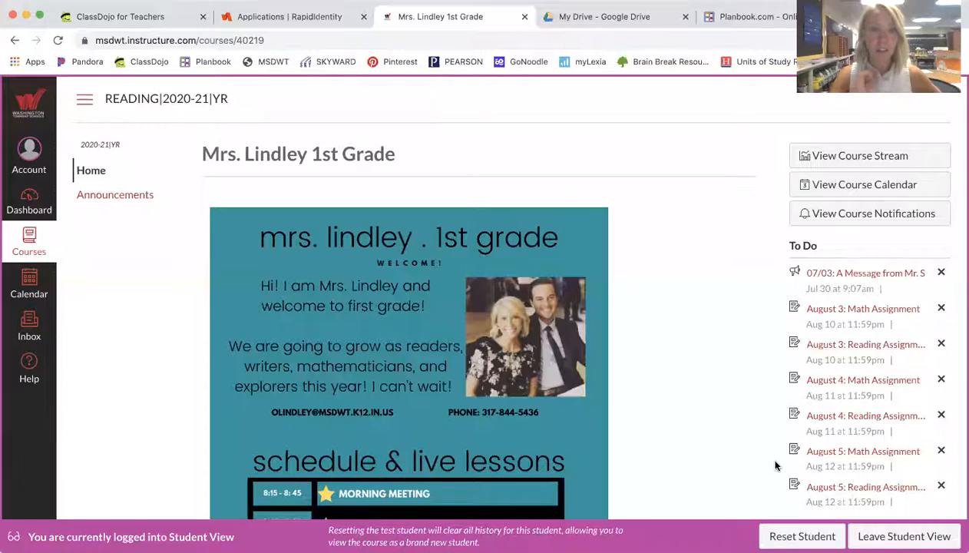
pyautogui.moveTo(645, 360)
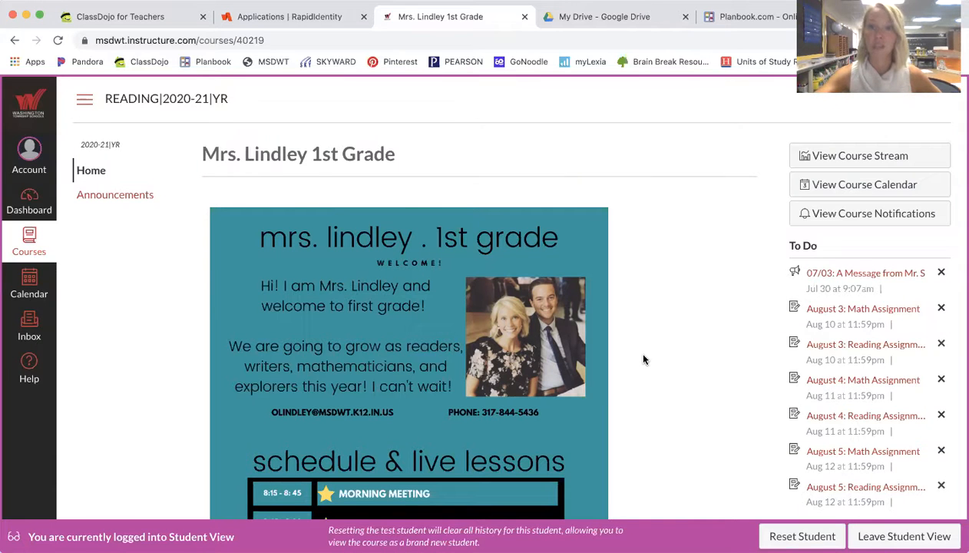
pyautogui.moveTo(604, 318)
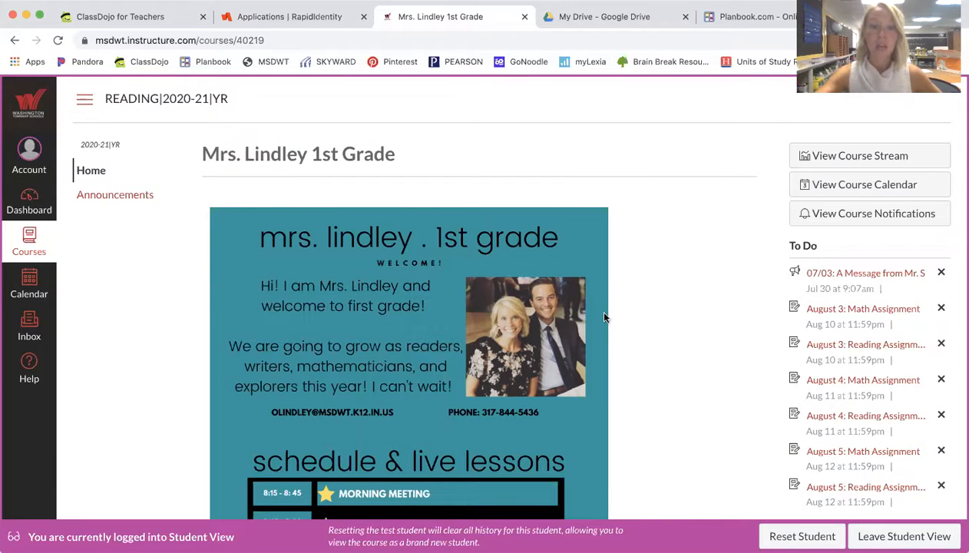
# Scroll the 1st grade home page and open Tuesday from the weekly schedule grid
pyautogui.scroll(-3)
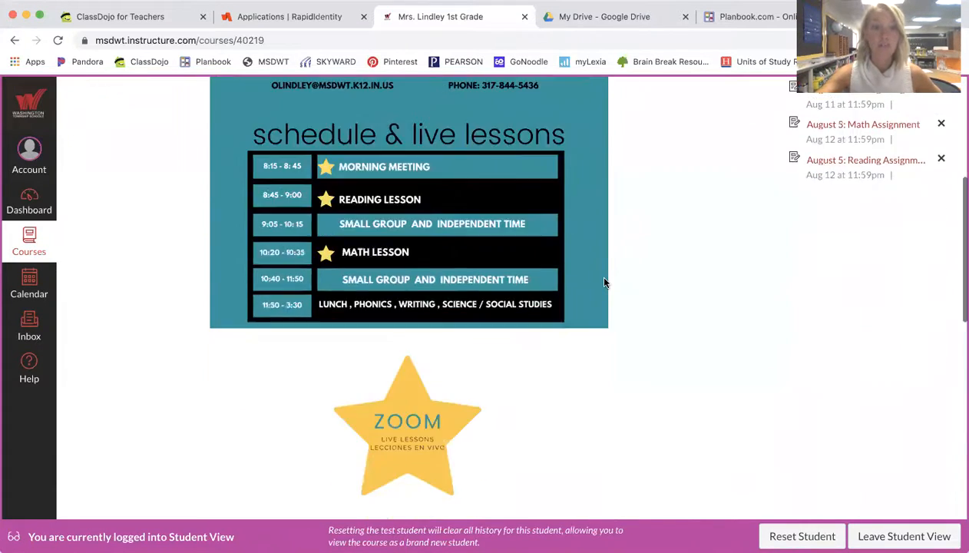
pyautogui.scroll(-3)
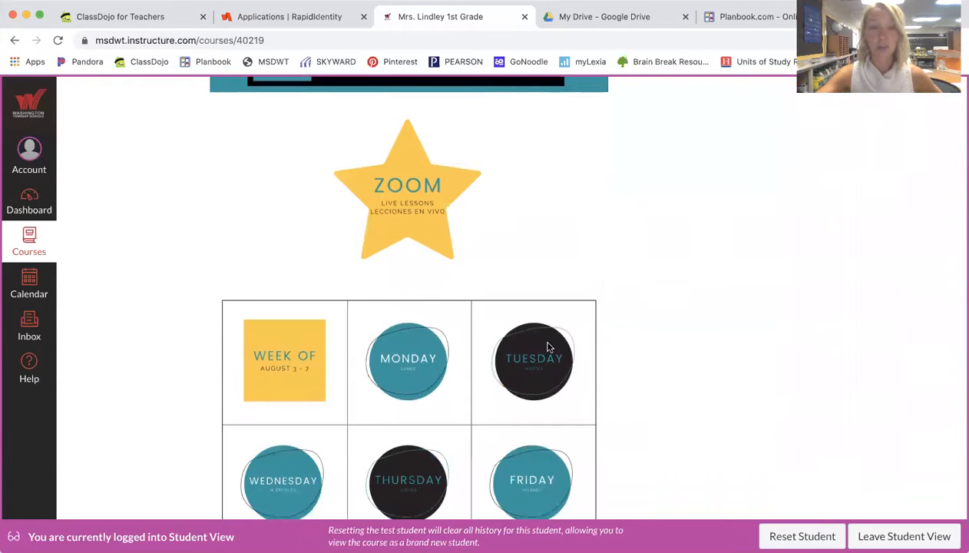
pyautogui.click(534, 361)
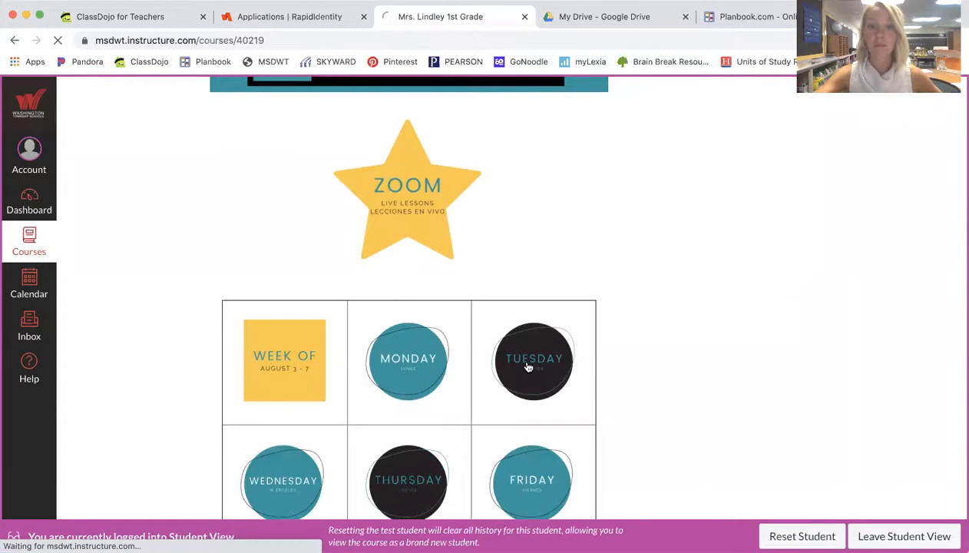
pyautogui.click(532, 361)
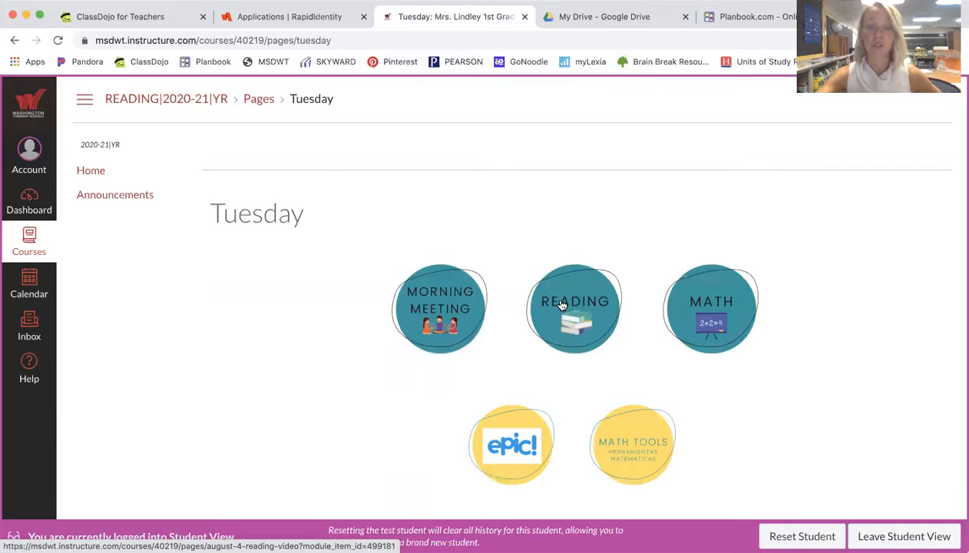
# Open the August 4: Reading Video page from Tuesday's Reading activity
pyautogui.click(574, 308)
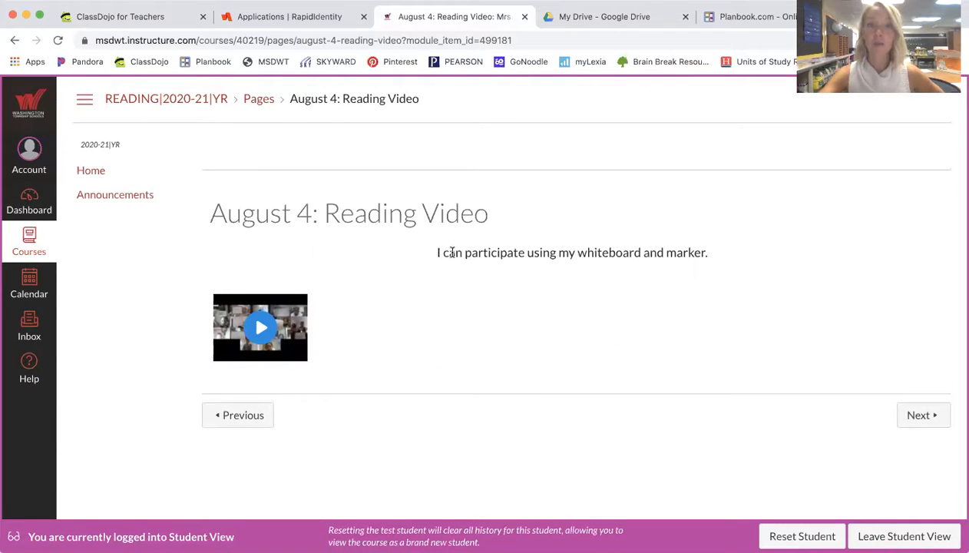
pyautogui.moveTo(665, 272)
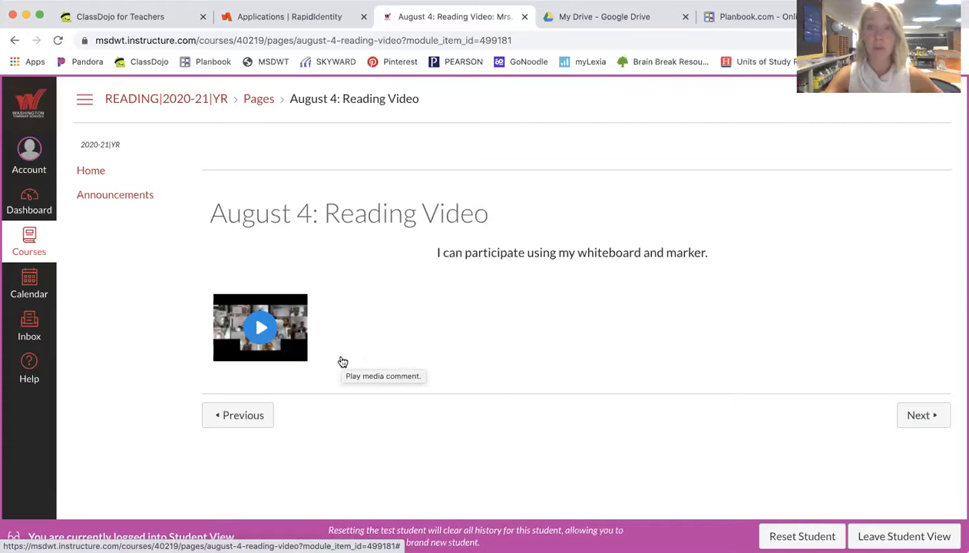
pyautogui.moveTo(516, 439)
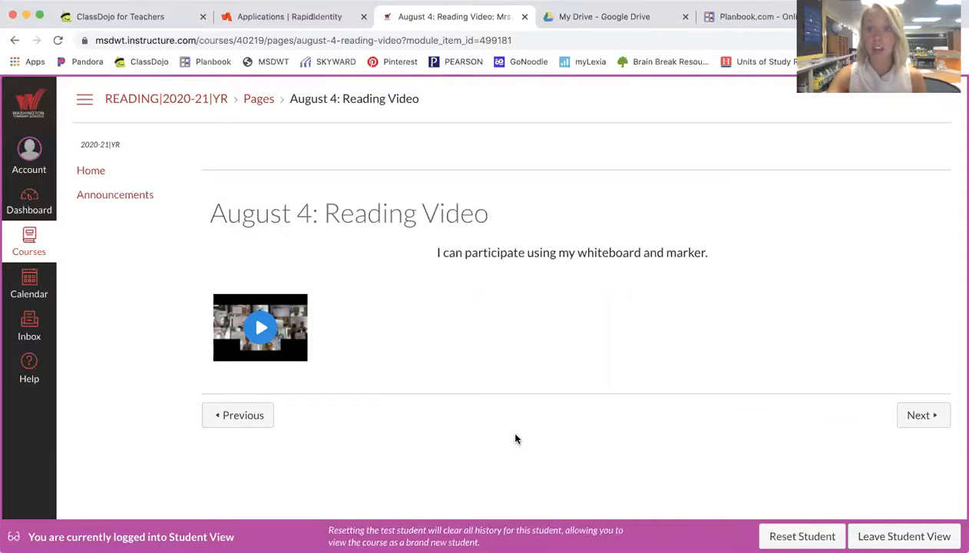
pyautogui.moveTo(658, 431)
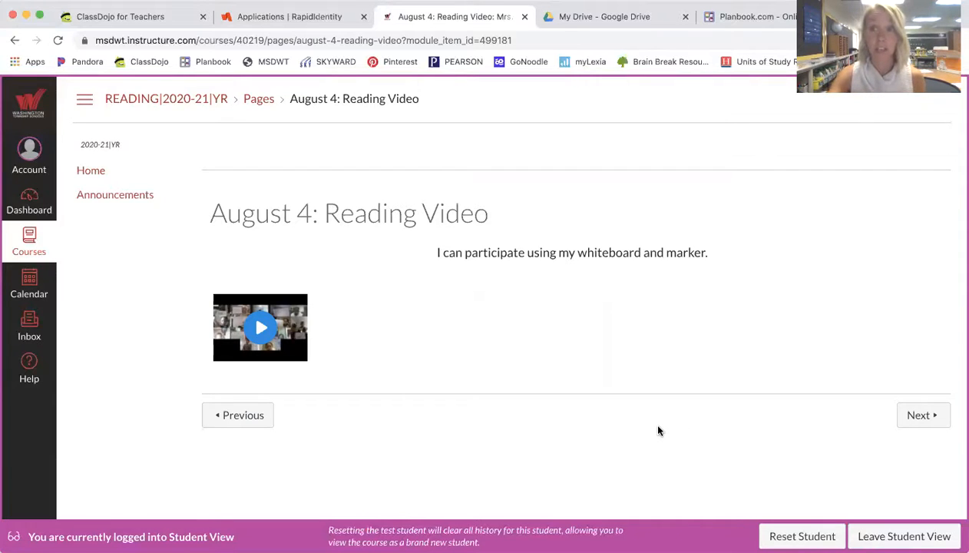
pyautogui.moveTo(318, 246)
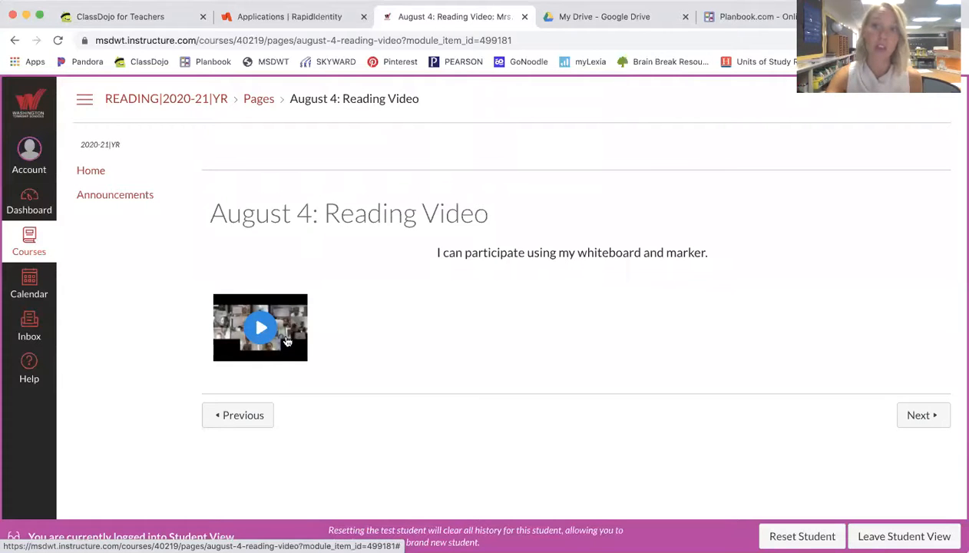
pyautogui.moveTo(689, 366)
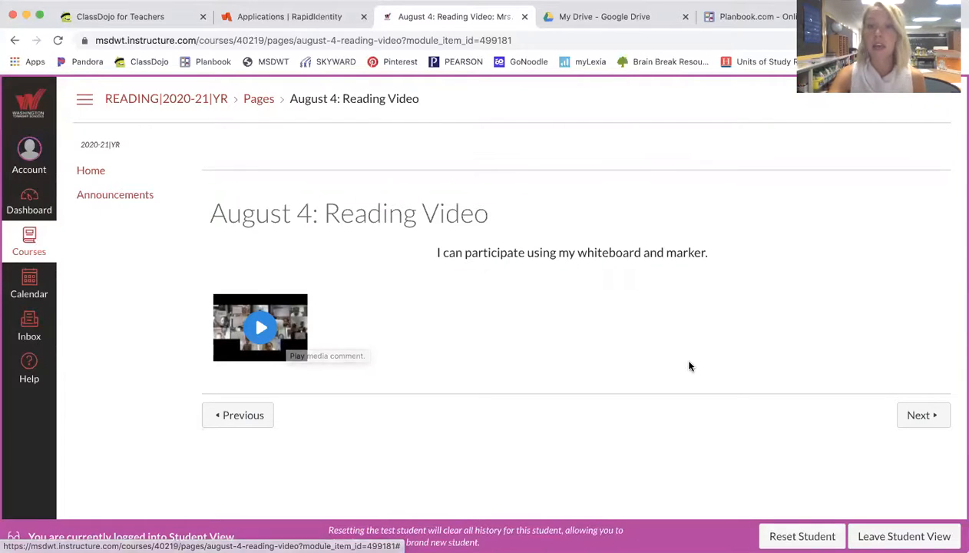
pyautogui.moveTo(918, 414)
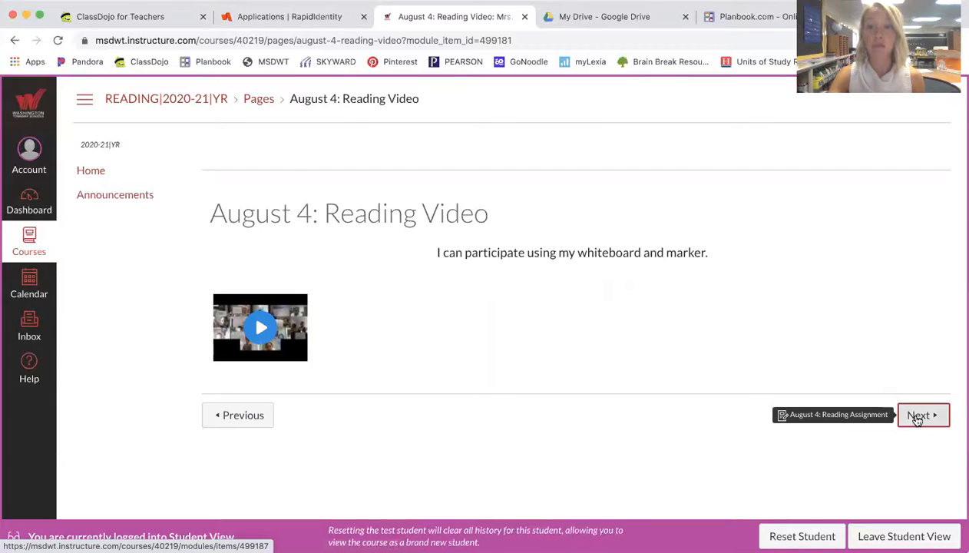
# Go to the August 4: Reading Assignment, start a submission and scroll to the Media form
pyautogui.click(918, 414)
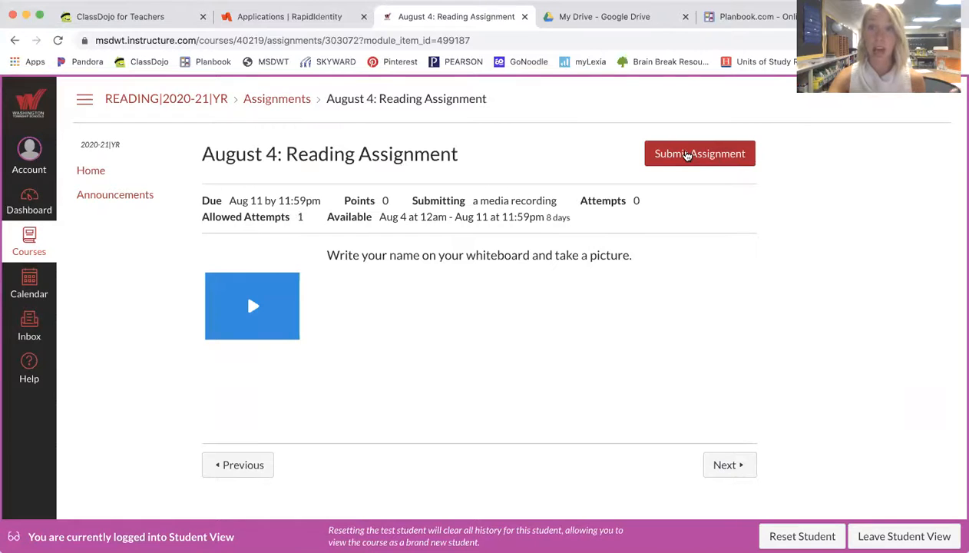
pyautogui.click(699, 152)
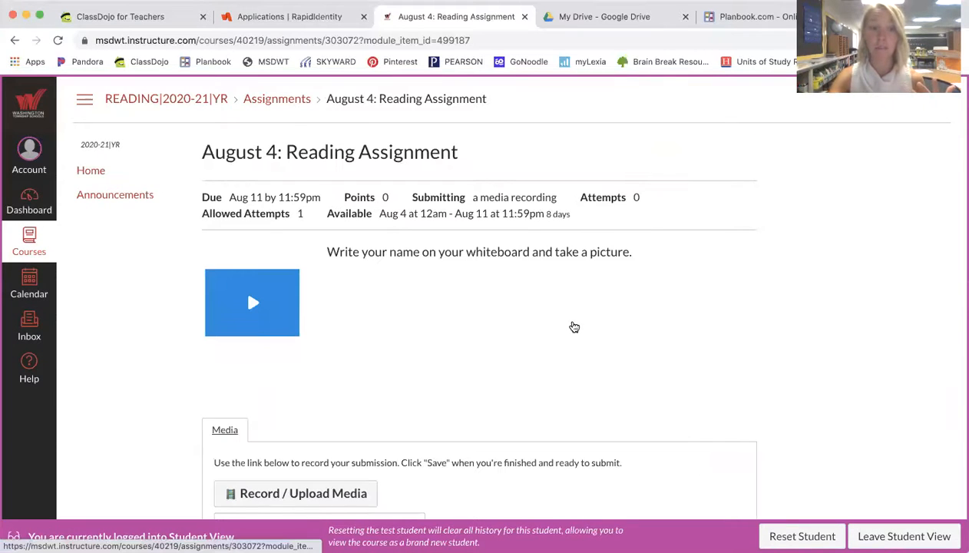
pyautogui.scroll(-3)
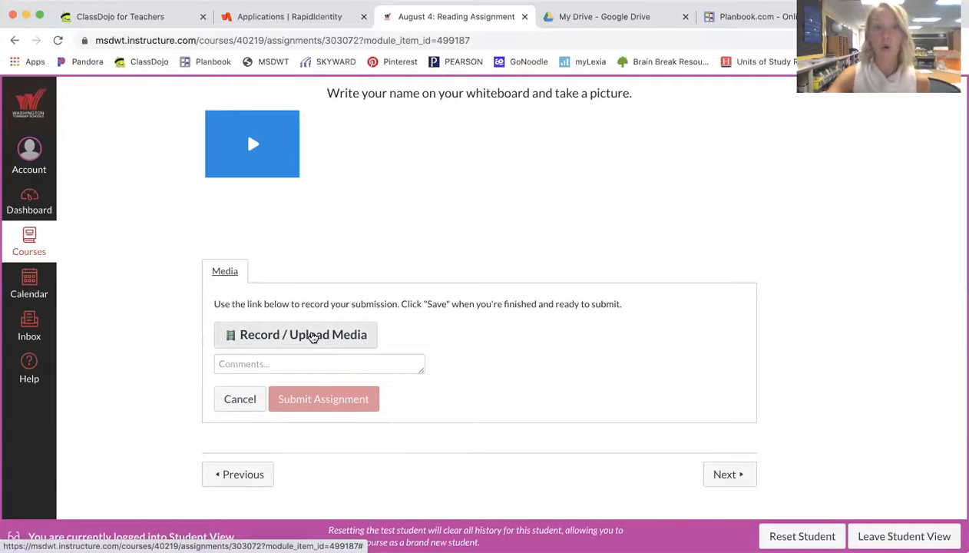
# Record a short webcam video in the Record/Upload Media dialog
pyautogui.click(303, 334)
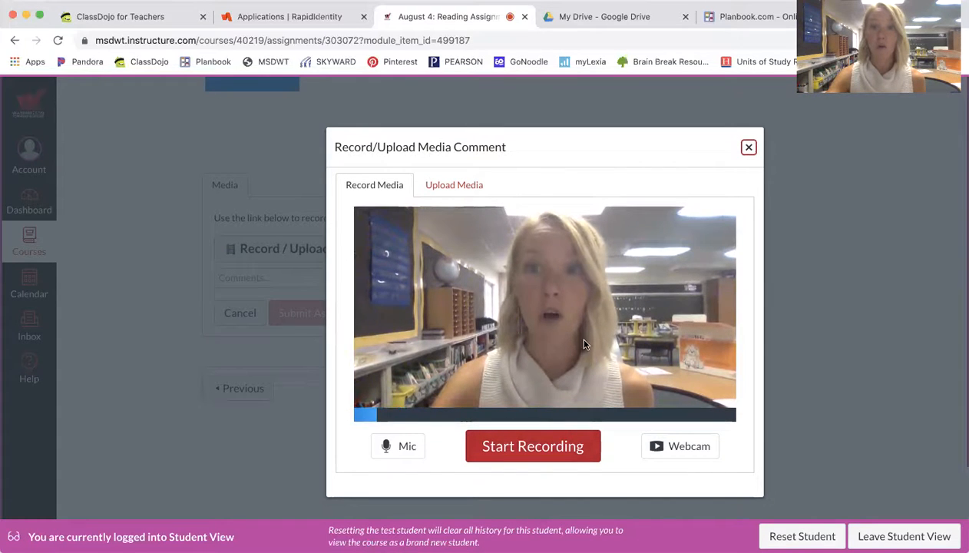
pyautogui.click(533, 446)
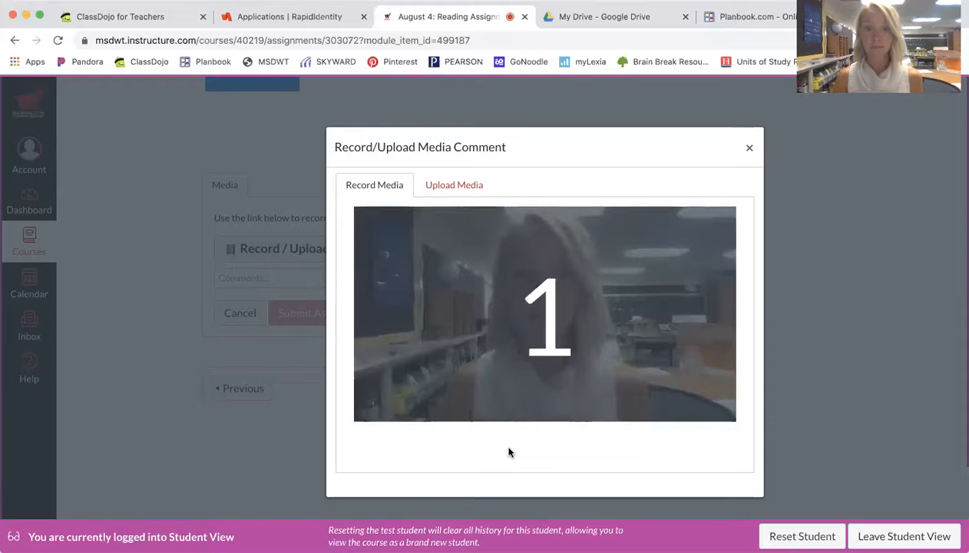
pyautogui.click(548, 313)
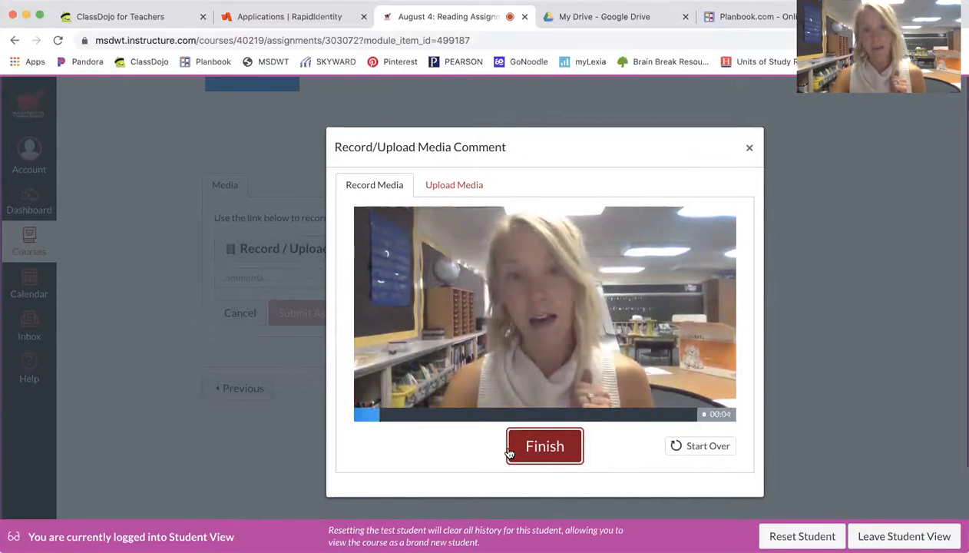
pyautogui.click(544, 446)
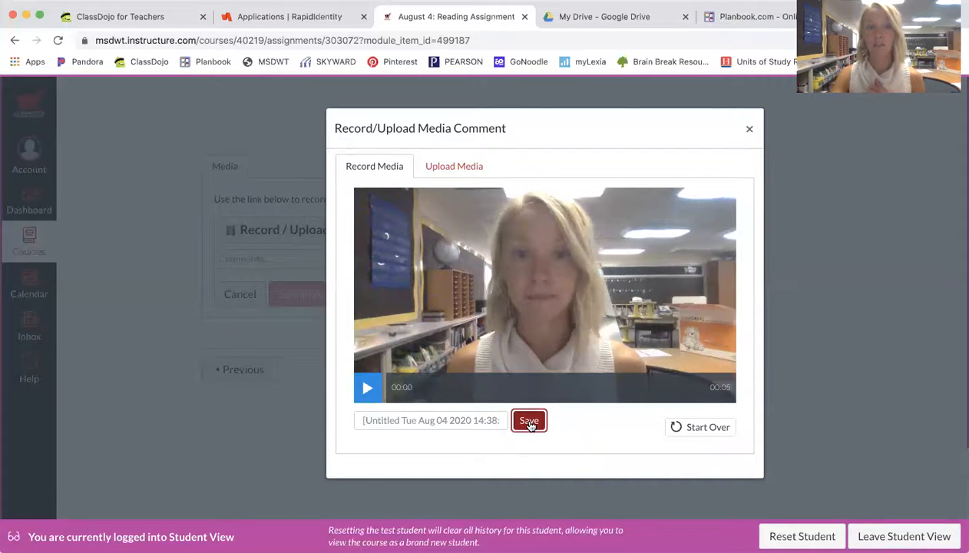
# Save the webcam video to the submission, then try Next, triggering a Leave site? prompt
pyautogui.click(528, 420)
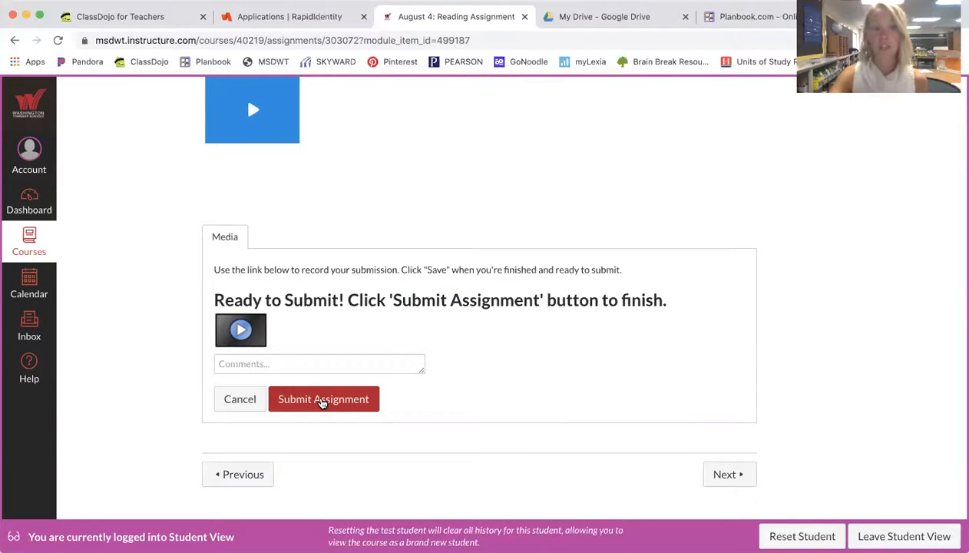
pyautogui.moveTo(724, 474)
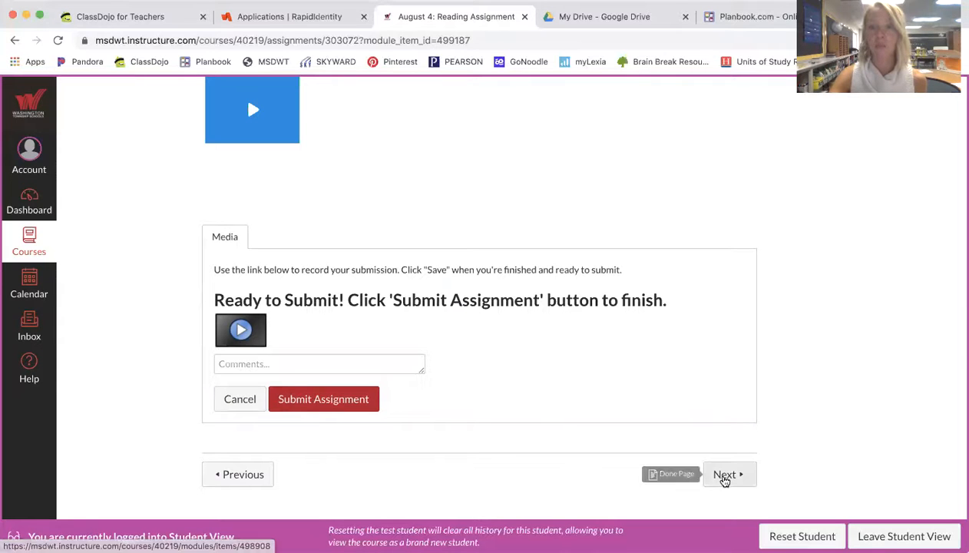
pyautogui.click(724, 474)
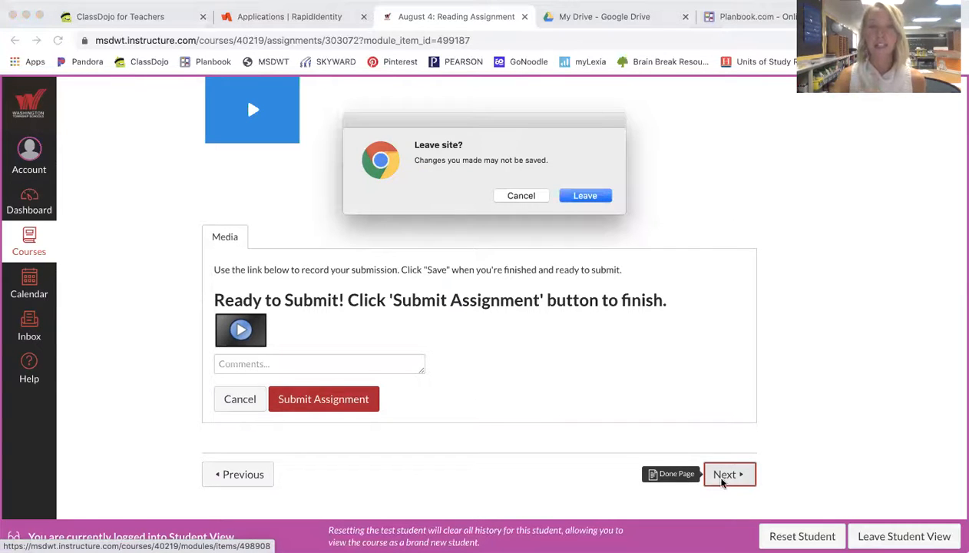